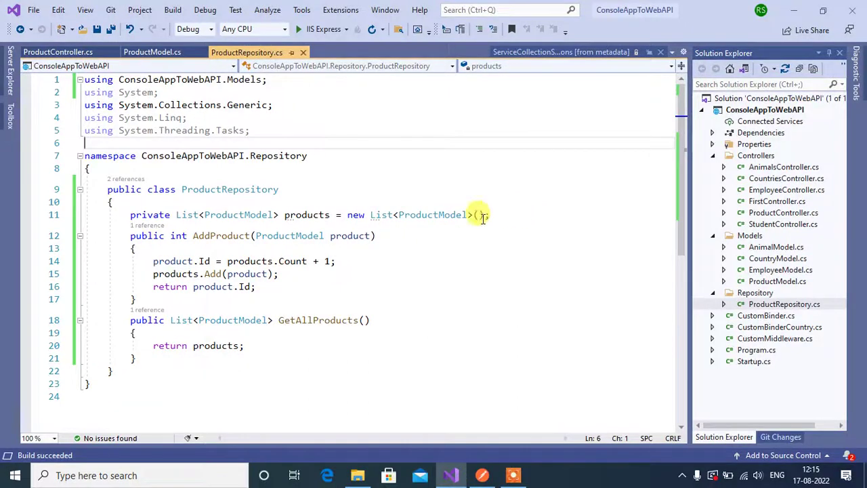
mouse_move(434, 262)
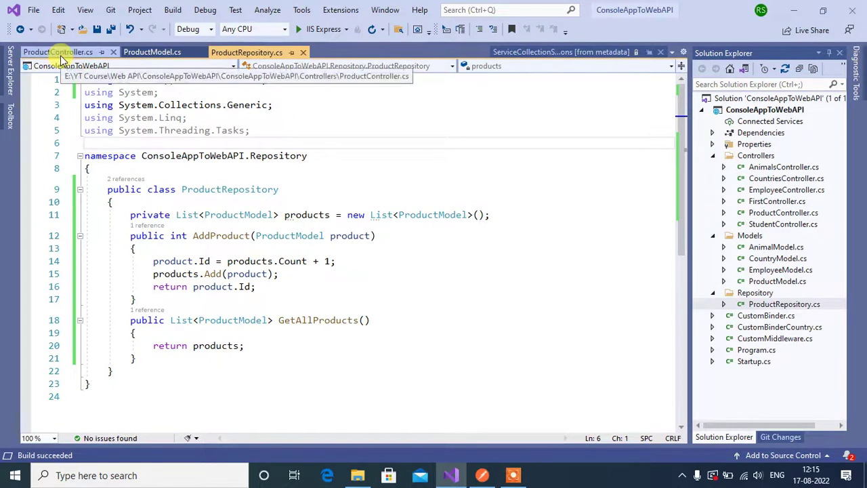
Extract an IProductRepository interface from ProductRepository into a new IProductRepository.cs file
left_click(57, 51)
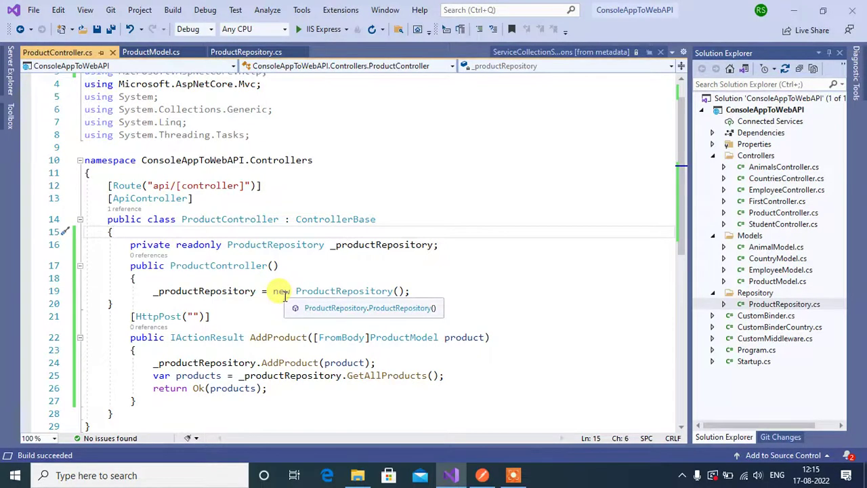
left_click(247, 51)
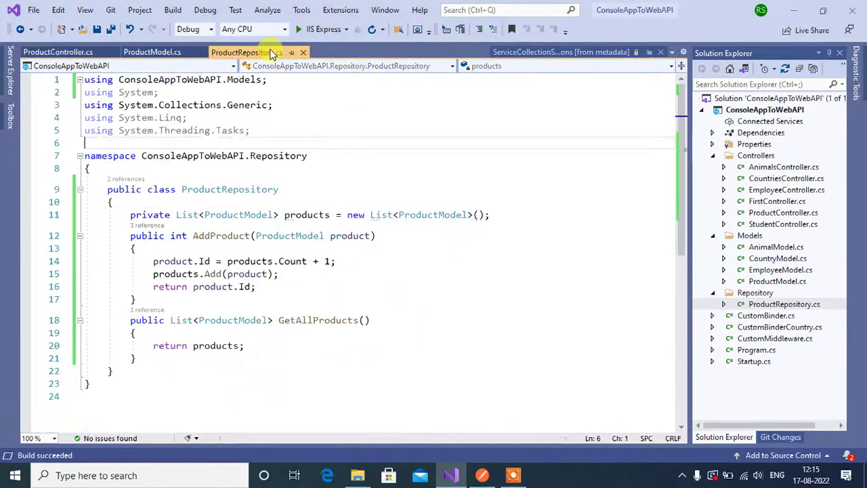
mouse_move(230, 190)
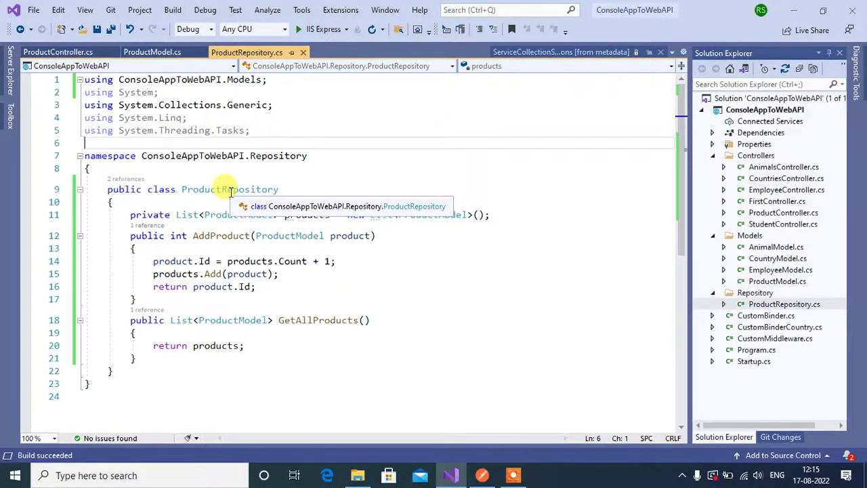
right_click(227, 190)
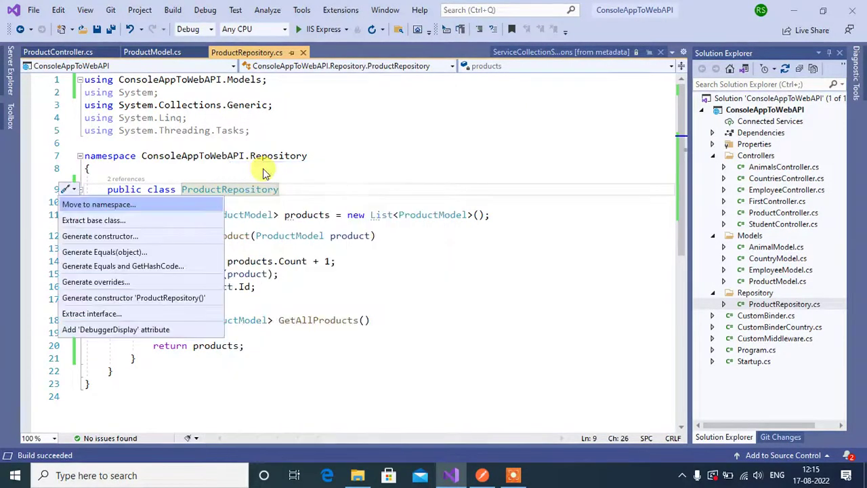
mouse_move(92, 313)
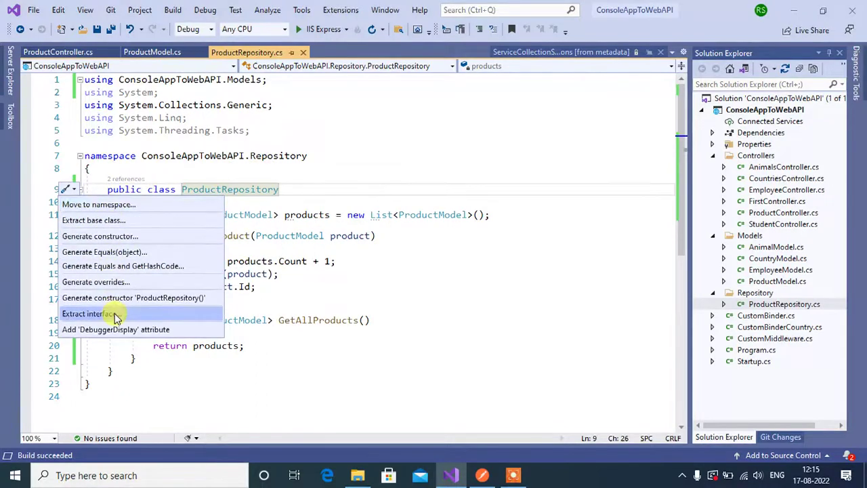
left_click(87, 313)
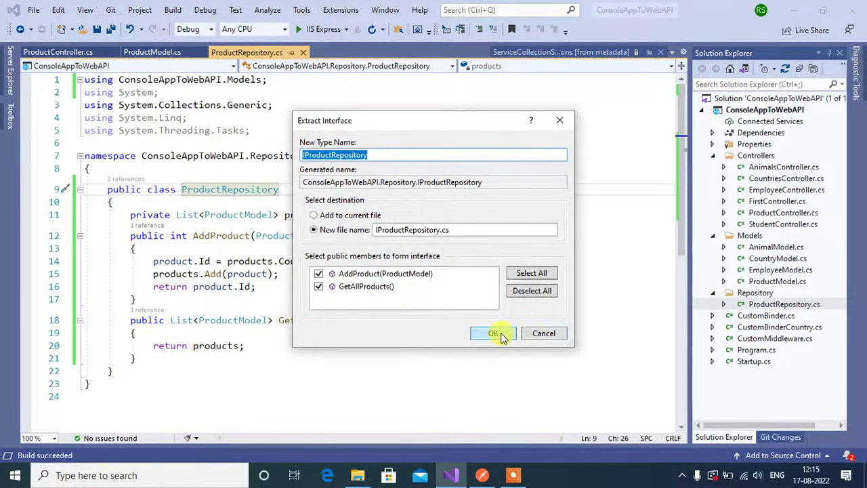
left_click(494, 333)
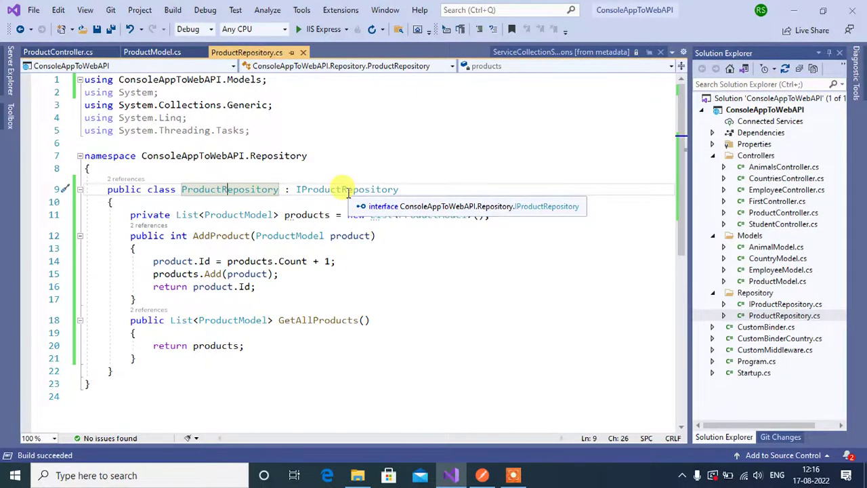
mouse_move(764, 303)
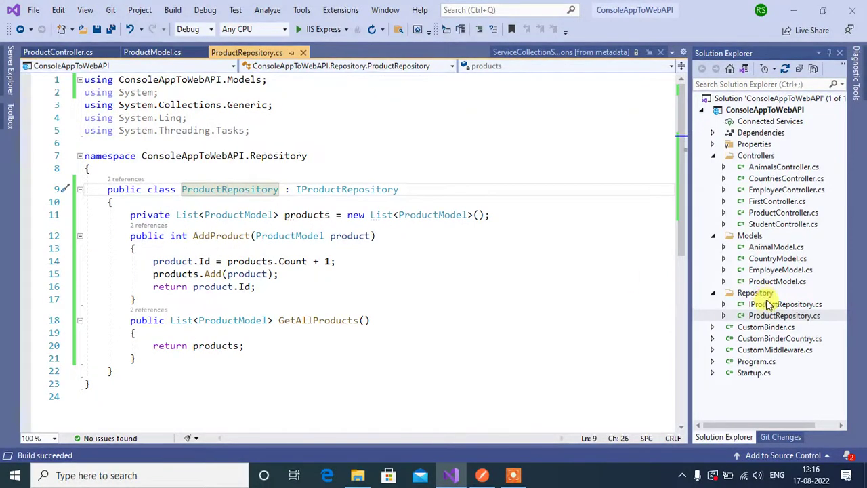
Review IProductRepository.cs with AddProduct and GetAllProducts, then return to ProductController
left_click(783, 303)
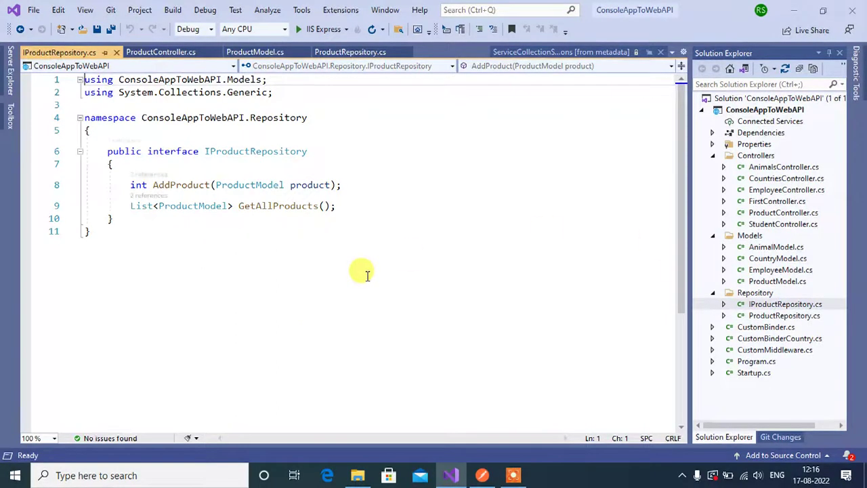
mouse_move(204, 157)
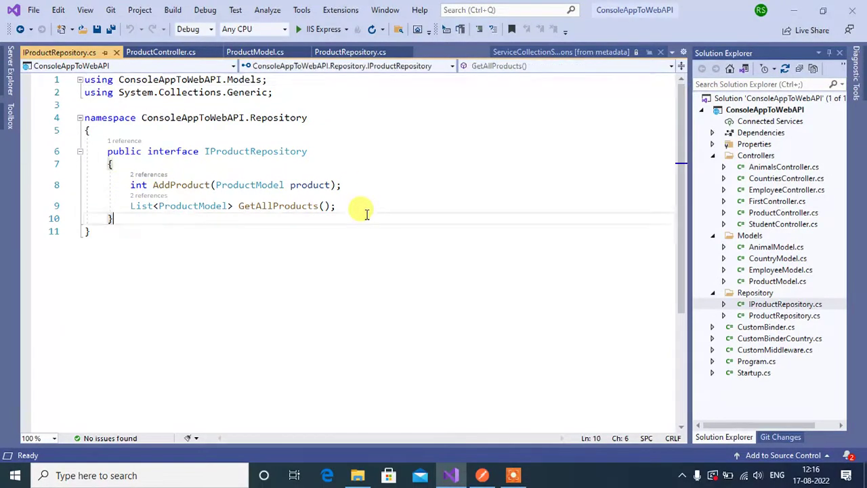
left_click(159, 51)
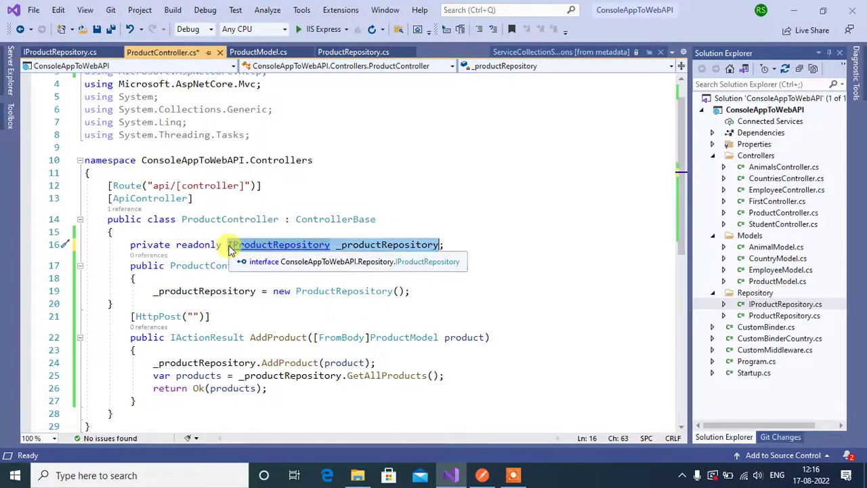
mouse_move(339, 311)
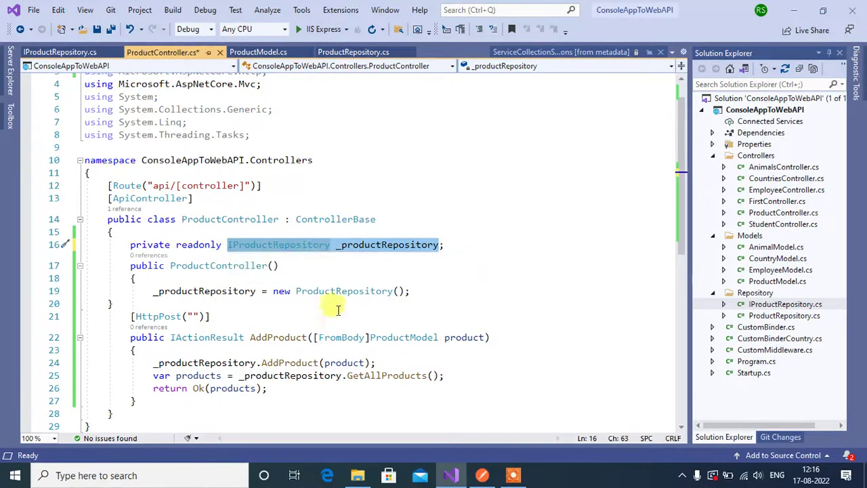
Declare the controller field as 'IProductRepository _productRepository' and inject it via the constructor
type("IProductRepository _productRepository")
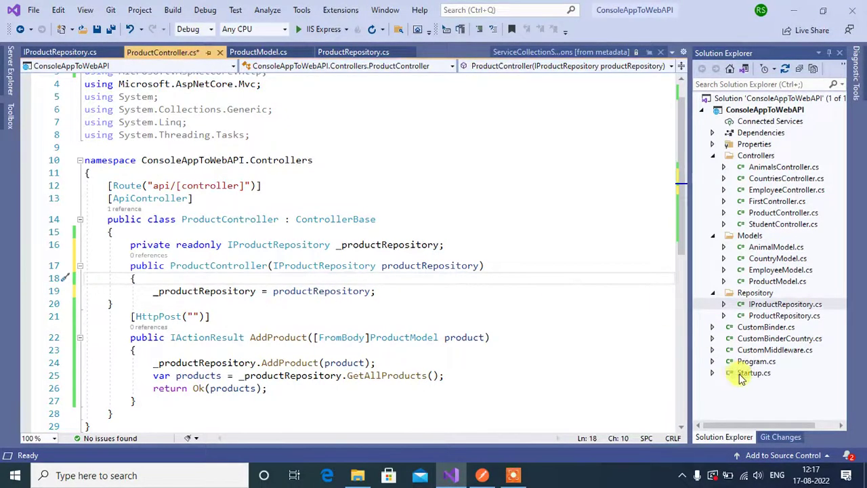
In Startup's ConfigureServices, begin a services.AddSingleton<> line after AddTransient
left_click(754, 373)
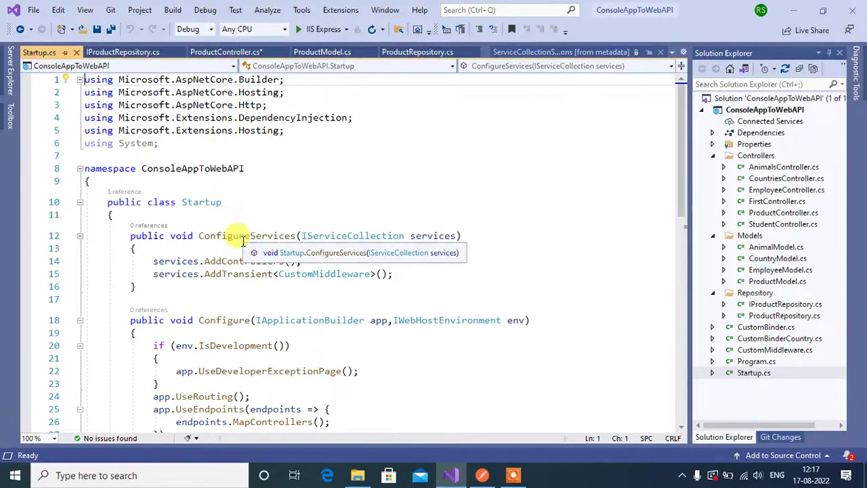
left_click(393, 274)
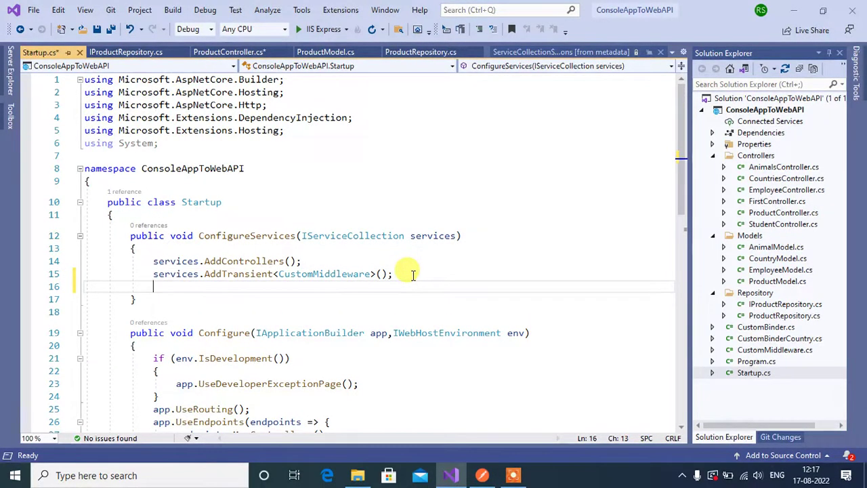
mouse_move(352, 236)
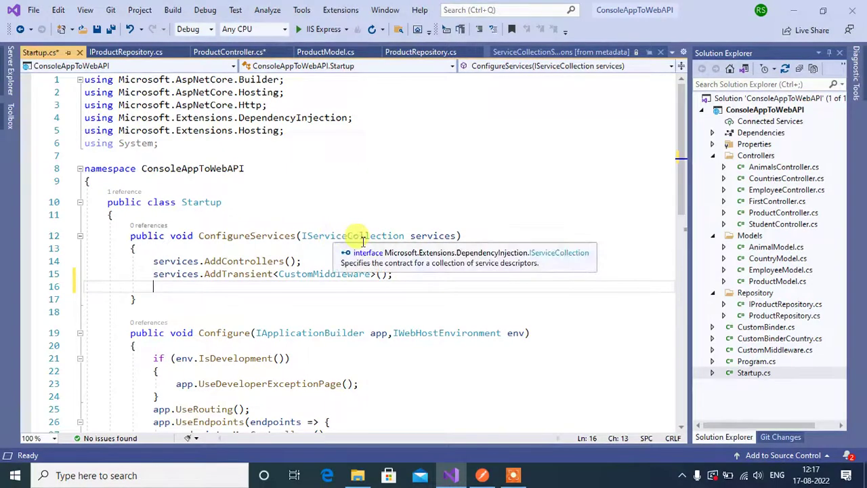
mouse_move(377, 256)
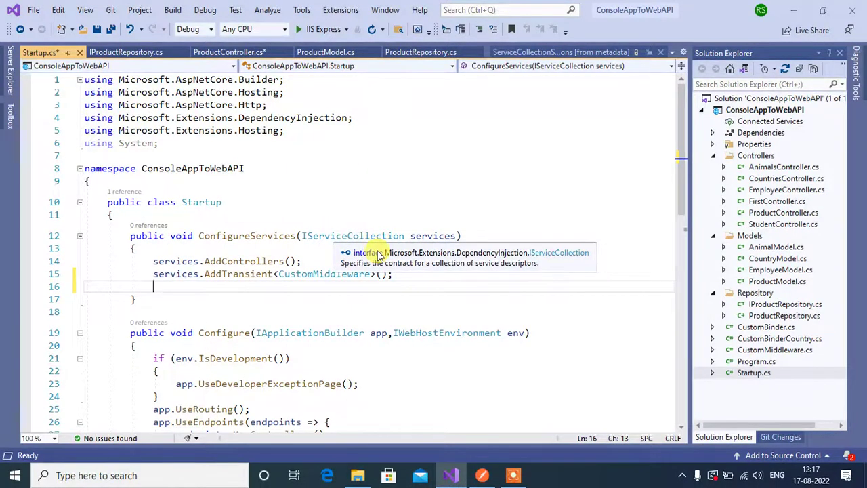
mouse_move(356, 236)
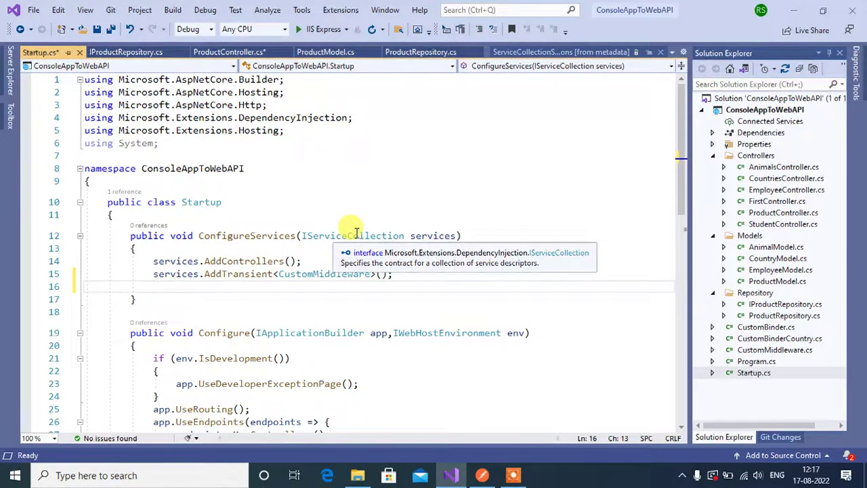
mouse_move(449, 274)
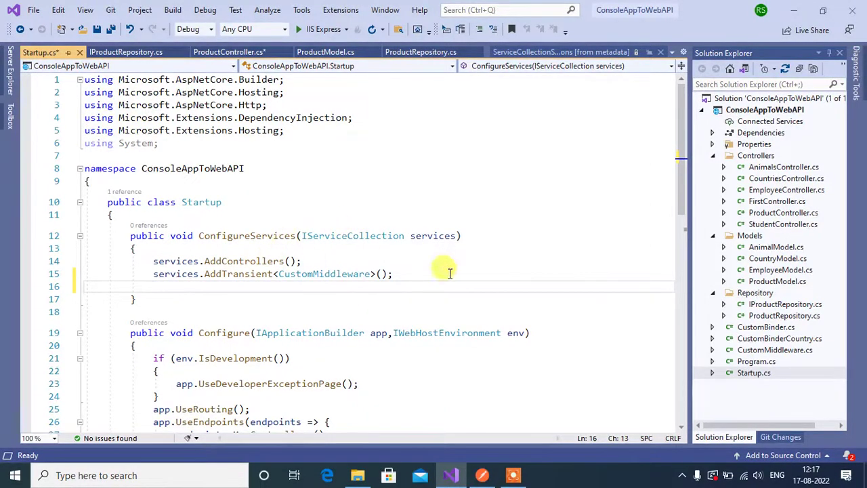
type("services.")
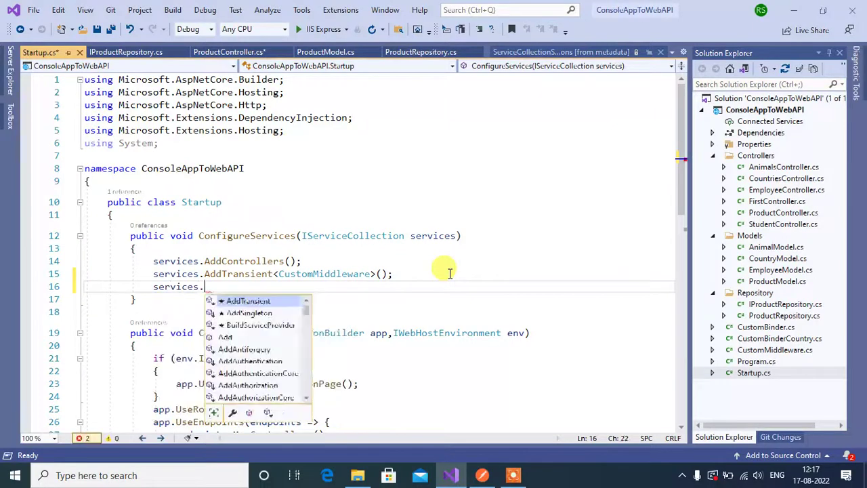
type("AddSingleton")
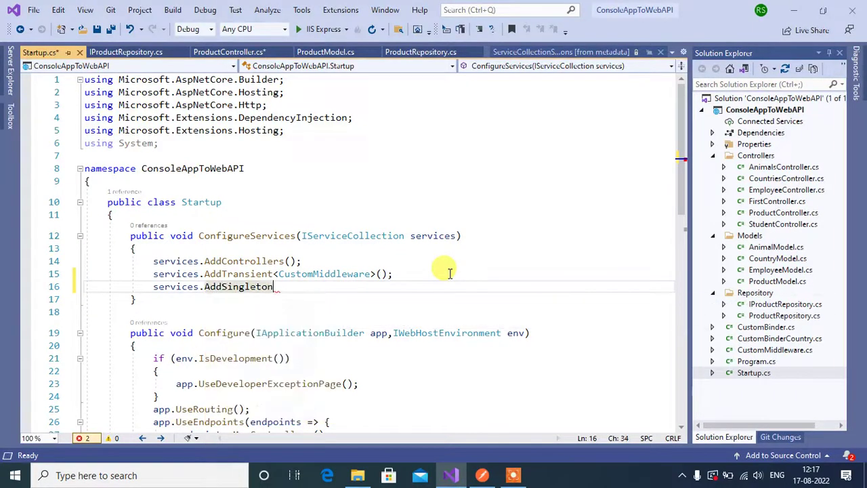
type("<>")
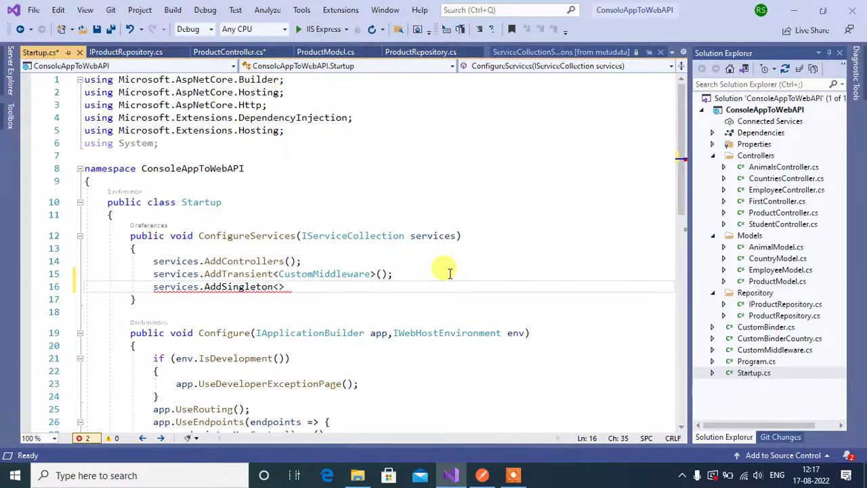
right_click(242, 286)
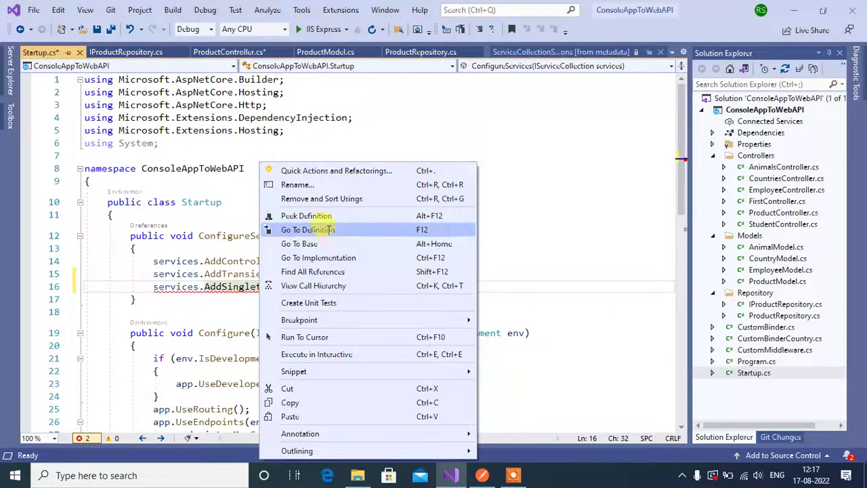
left_click(307, 230)
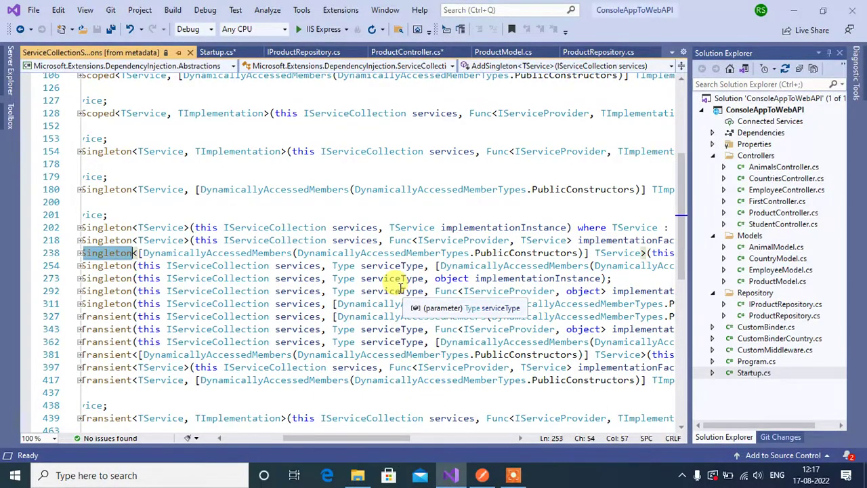
mouse_move(512, 278)
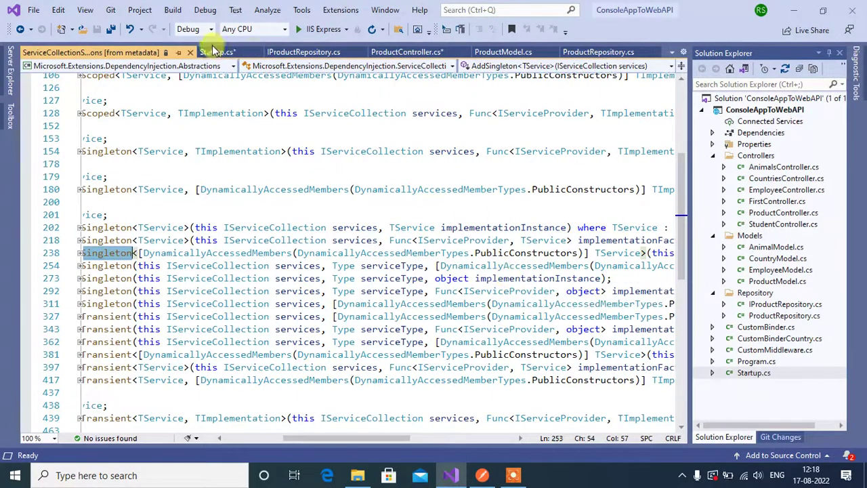
left_click(218, 51)
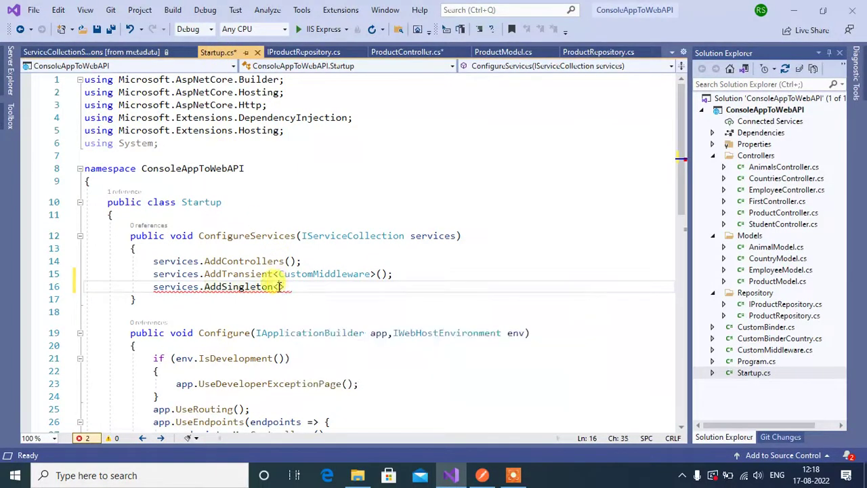
Complete AddSingleton<IProductRepository, ProductRepository>() and import ConsoleAppToWebAPI.Repository
type("ProductRepository,")
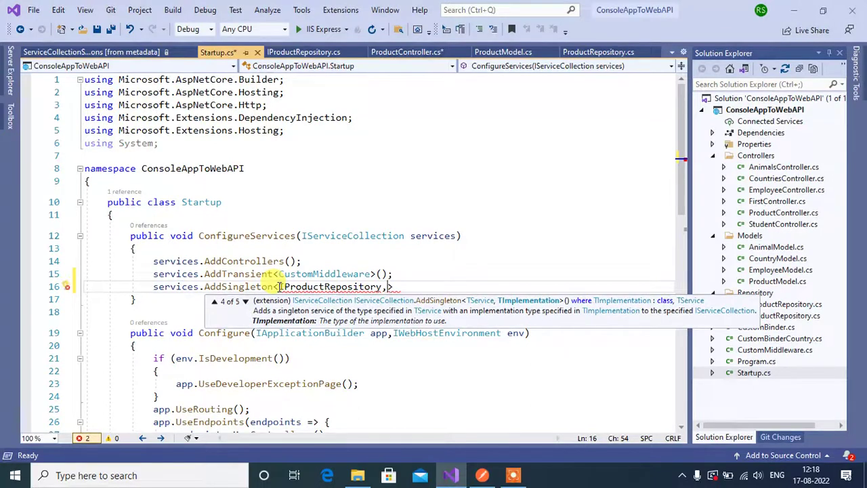
type("ProductRep")
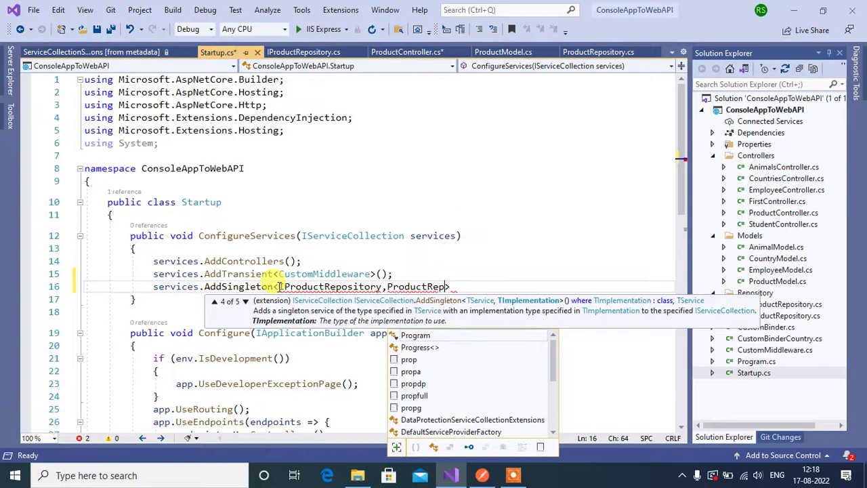
type("ository")
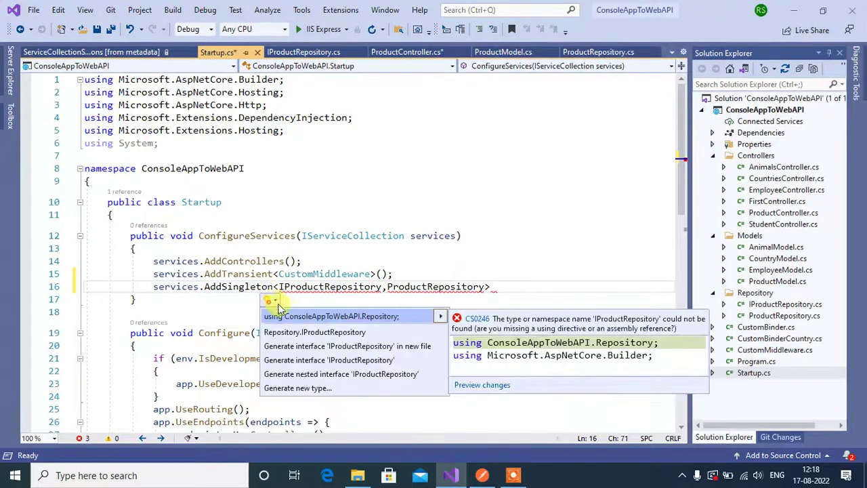
left_click(331, 316)
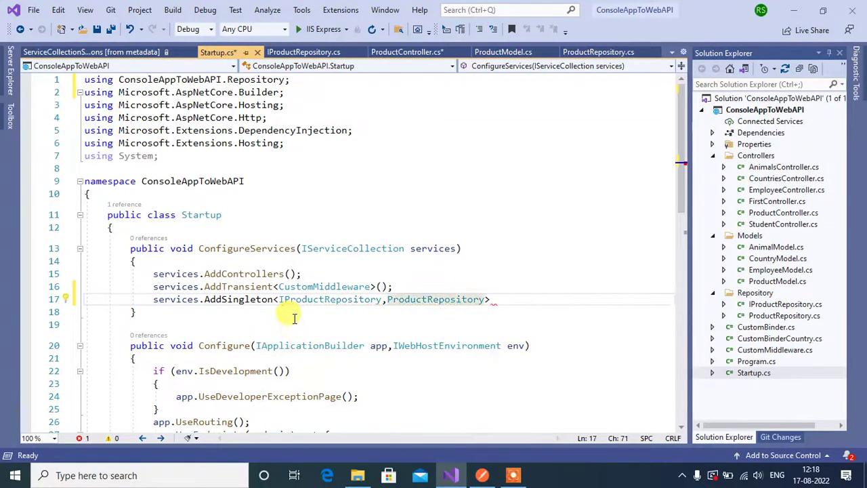
type("();")
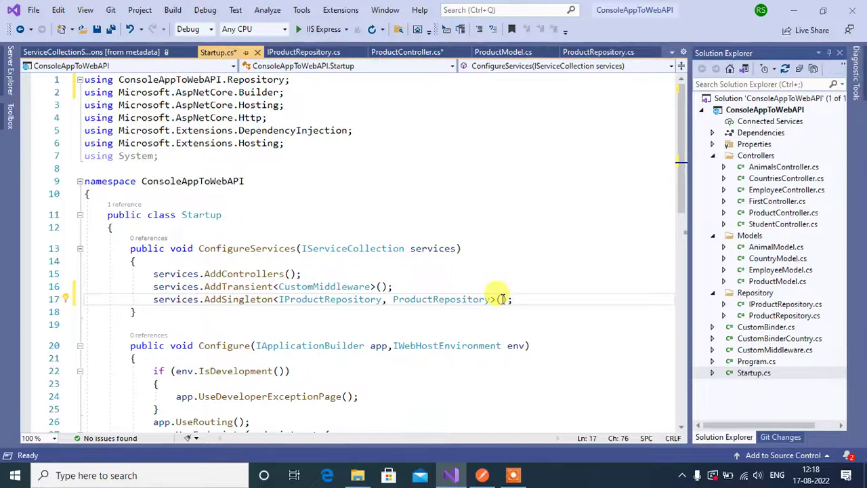
mouse_move(455, 299)
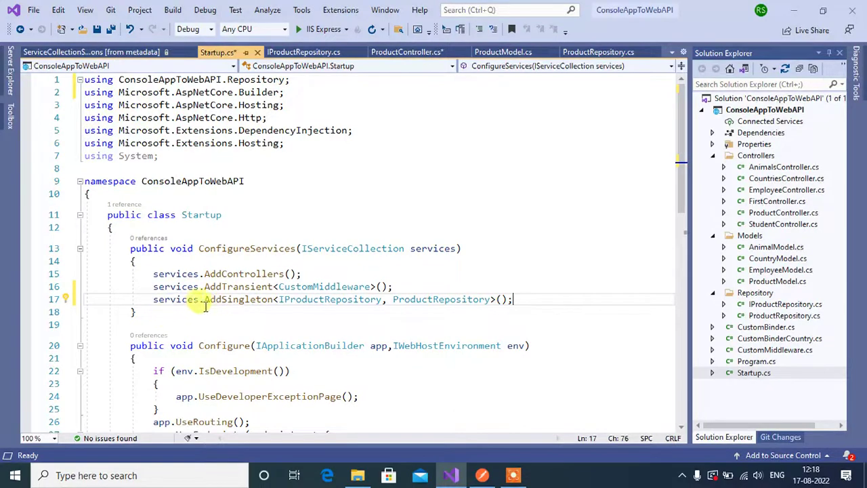
mouse_move(233, 300)
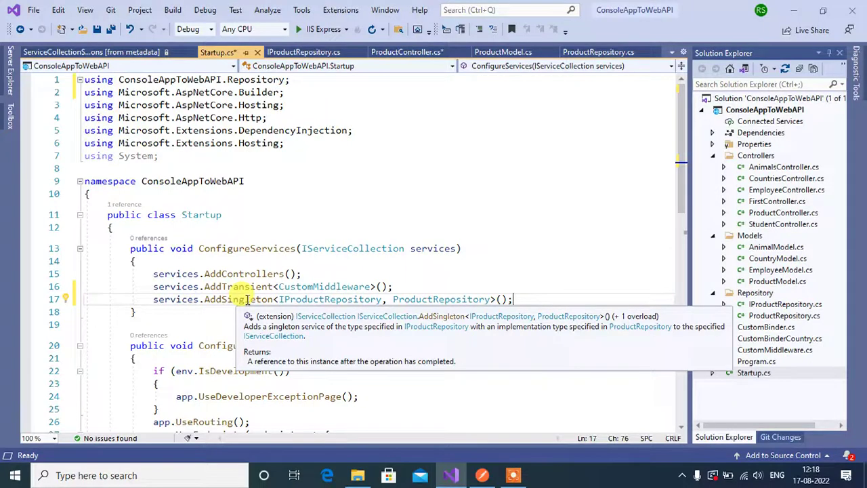
mouse_move(500, 264)
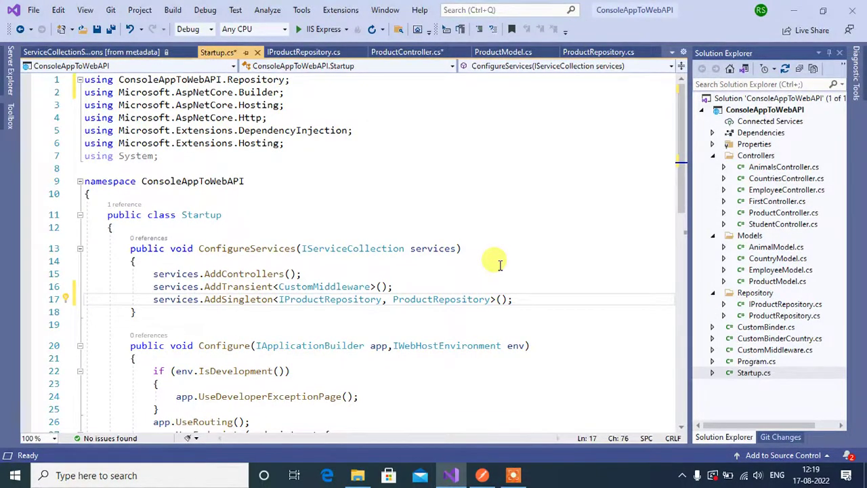
mouse_move(454, 262)
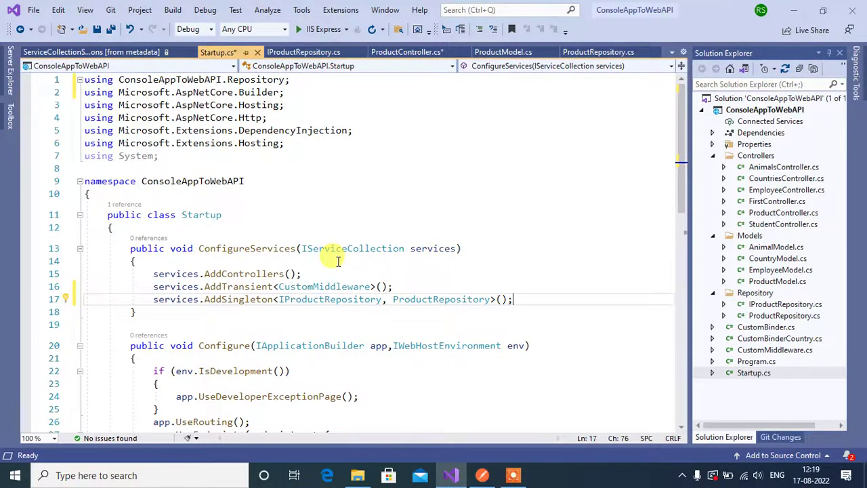
mouse_move(233, 299)
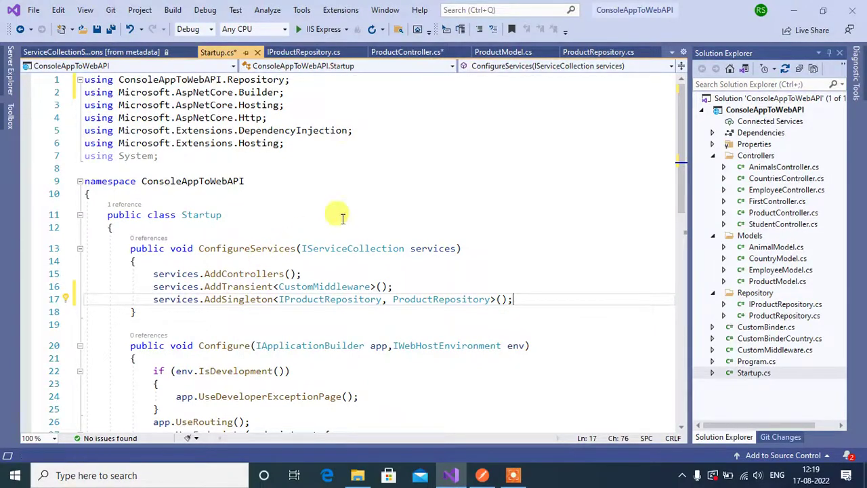
mouse_move(406, 51)
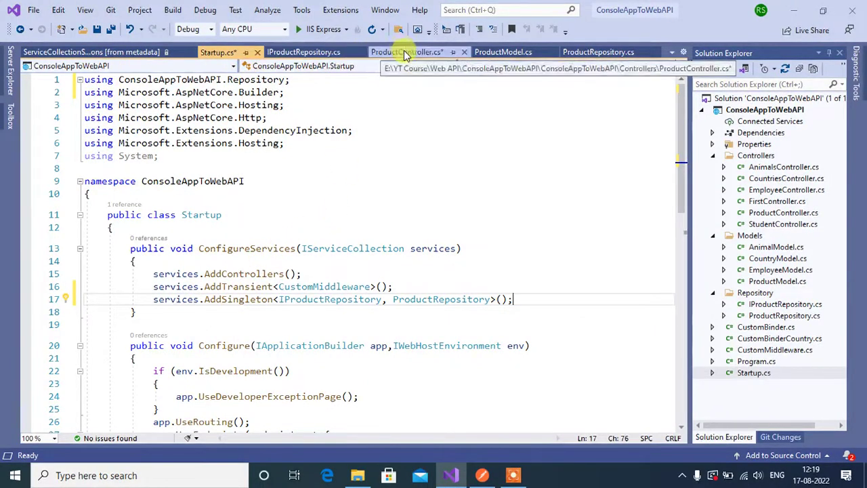
Show ProductController.cs and run the web API with IIS Express
left_click(406, 51)
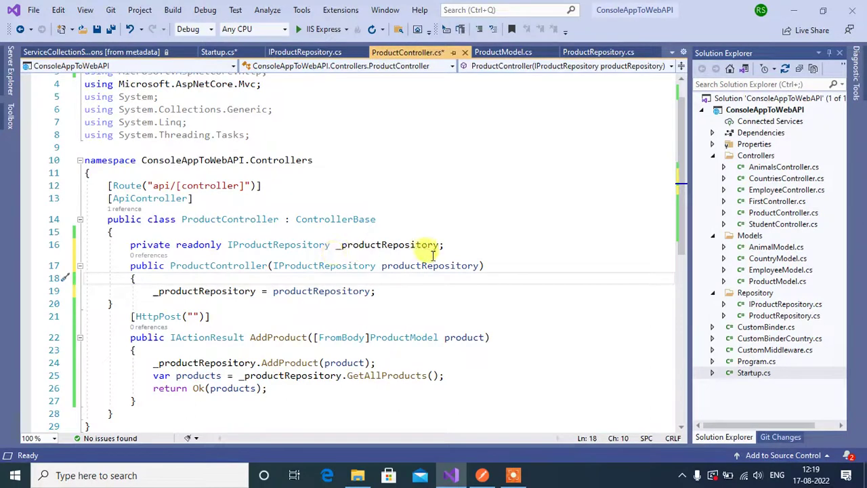
mouse_move(366, 317)
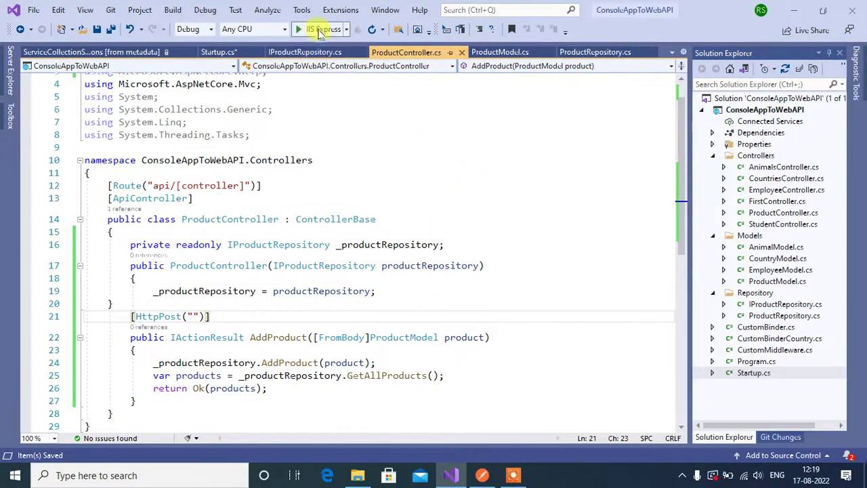
left_click(298, 29)
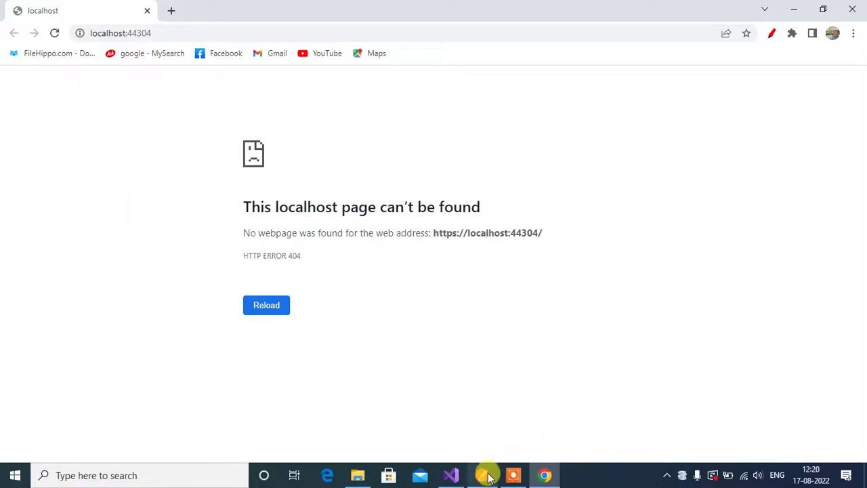
In Postman, POST products Pen, 'Pen - 1' and 'Pen - 2' and review the returned list with ids 1-3
left_click(512, 474)
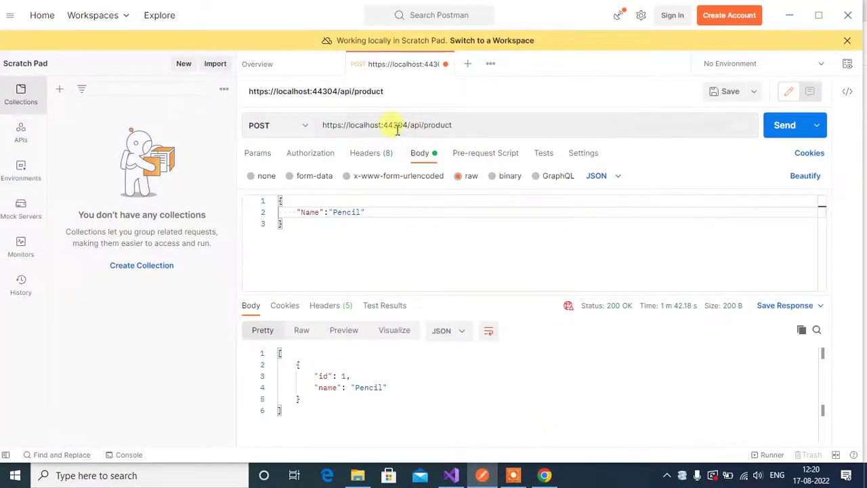
mouse_move(473, 125)
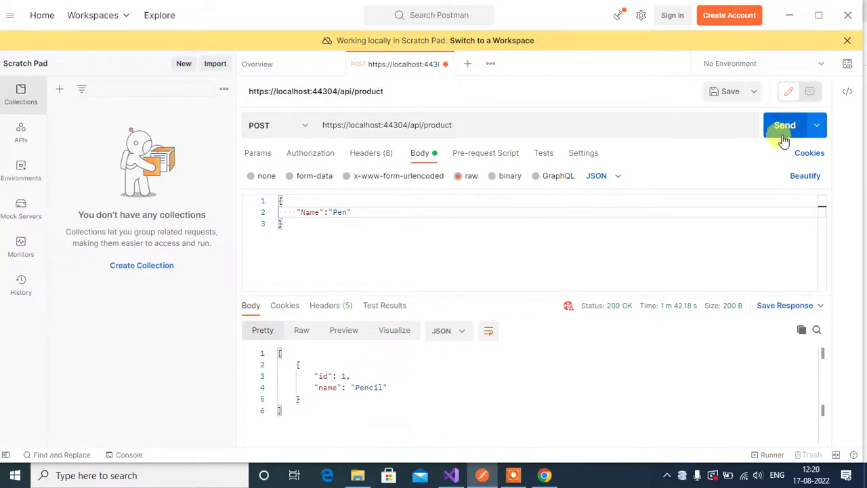
left_click(784, 124)
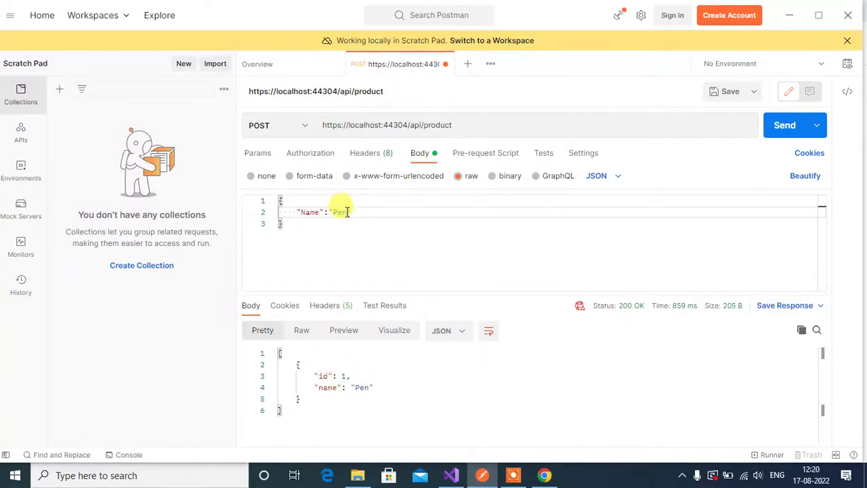
type("-")
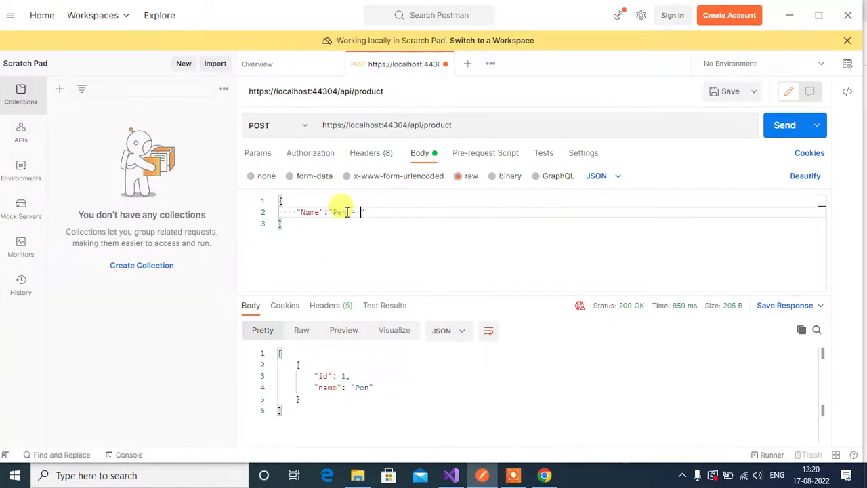
left_click(785, 125)
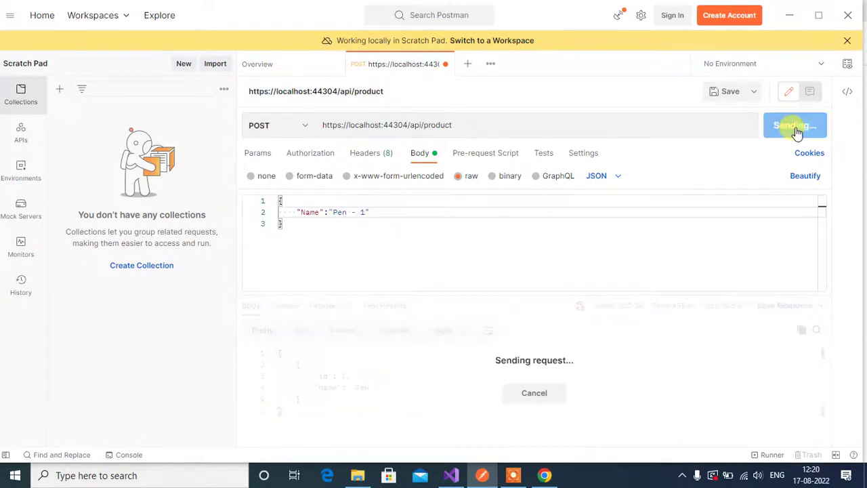
left_click(794, 125)
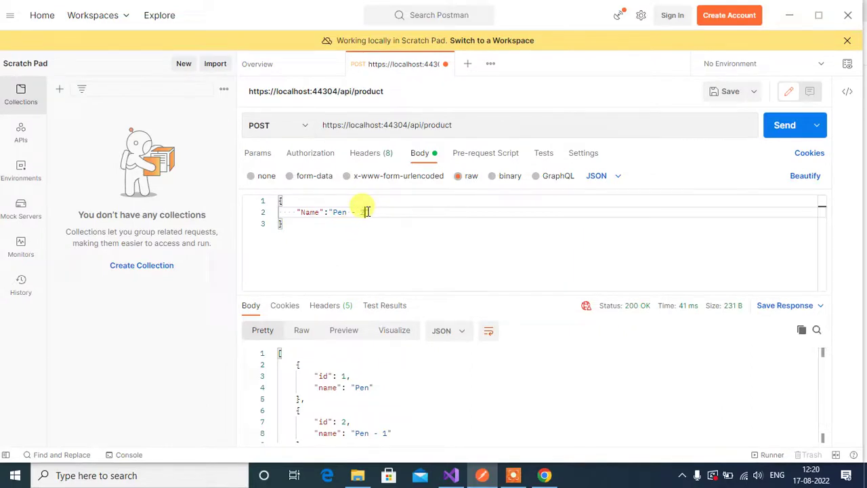
left_click(785, 124)
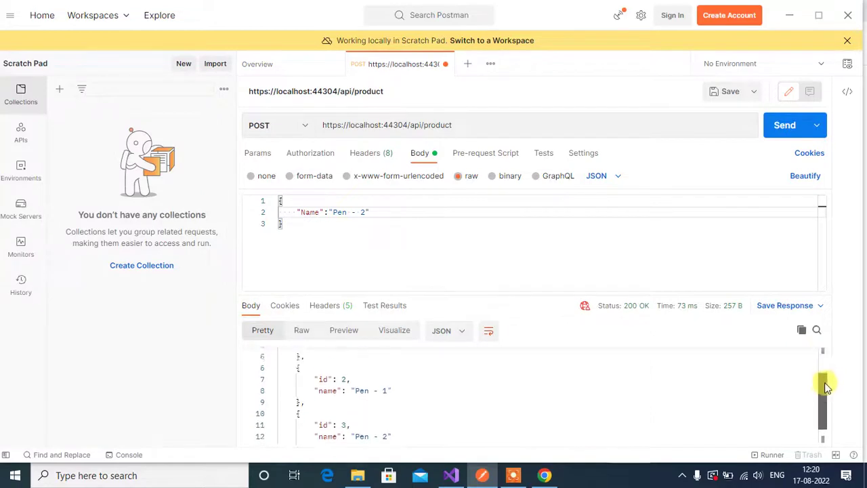
scroll("down", 3)
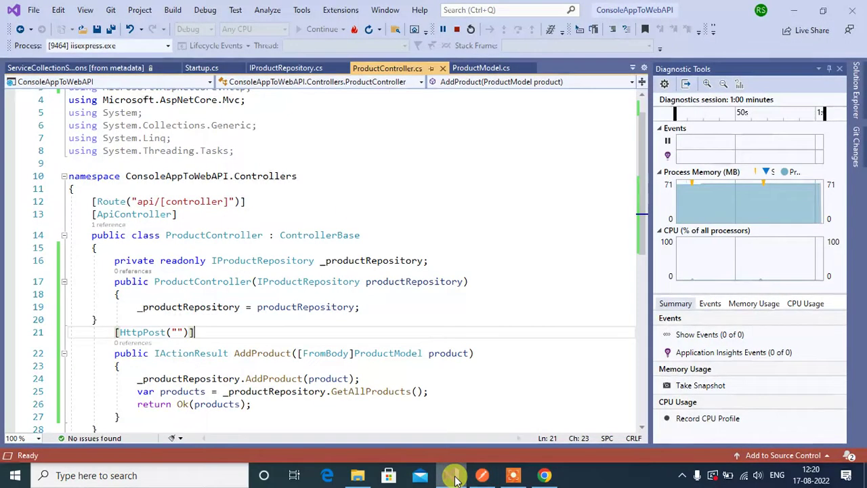
mouse_move(284, 68)
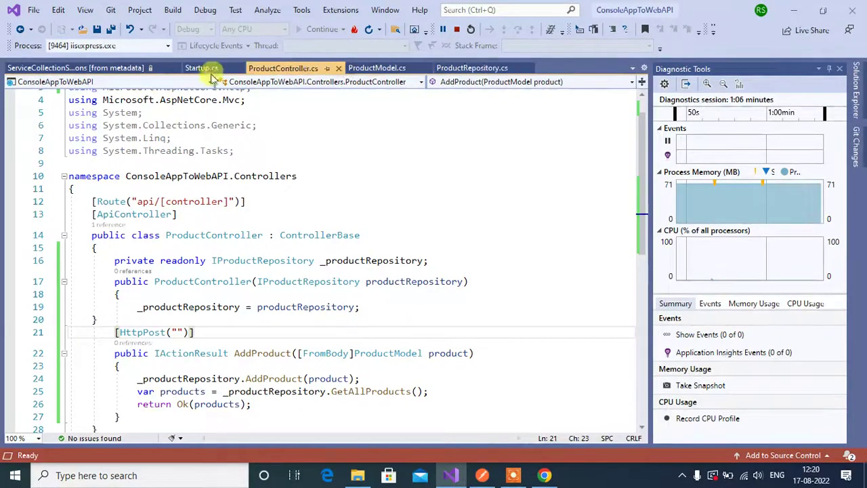
Set a breakpoint on AddProduct's id-assignment line in ProductRepository.cs and hit it
left_click(471, 68)
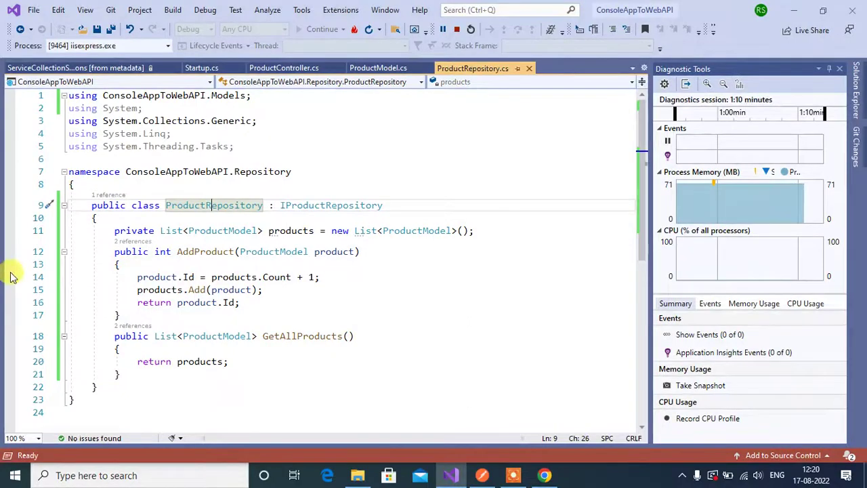
left_click(485, 475)
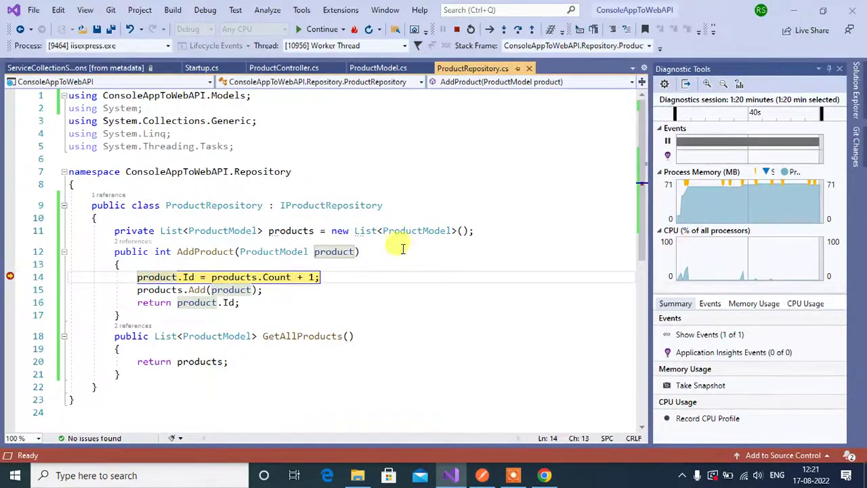
mouse_move(334, 250)
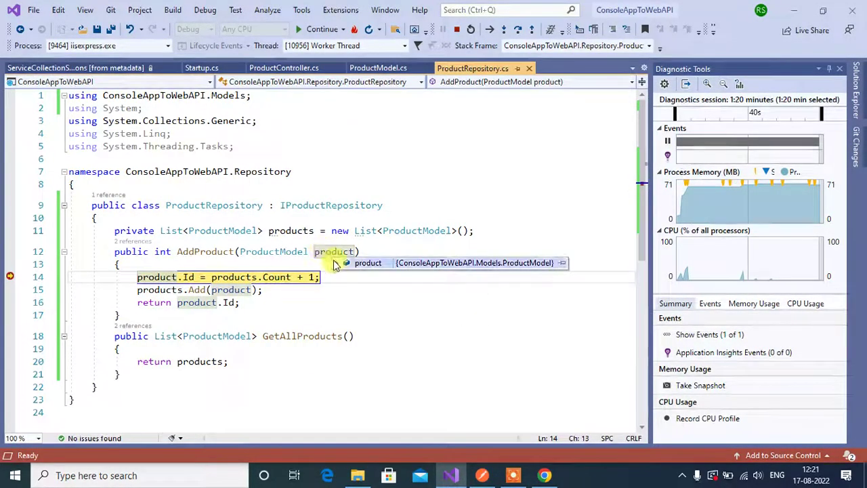
Inspect product and products in DataTips while stepping through AddProduct to four list items
left_click(338, 263)
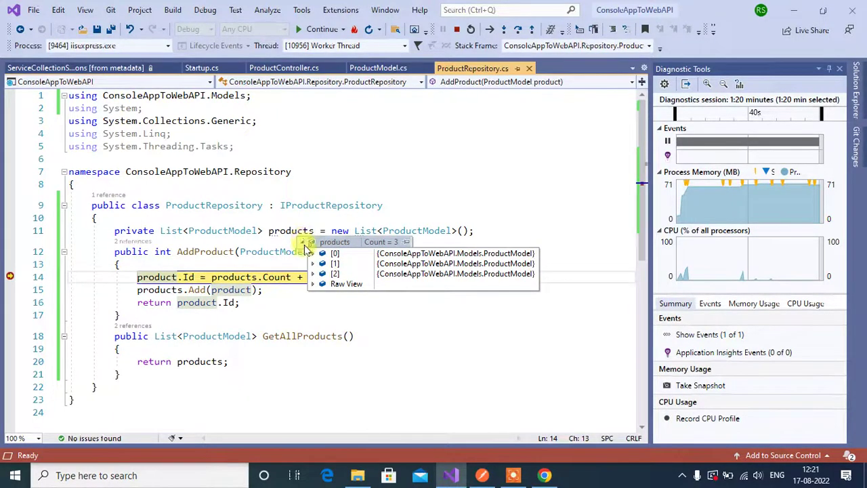
key("F10")
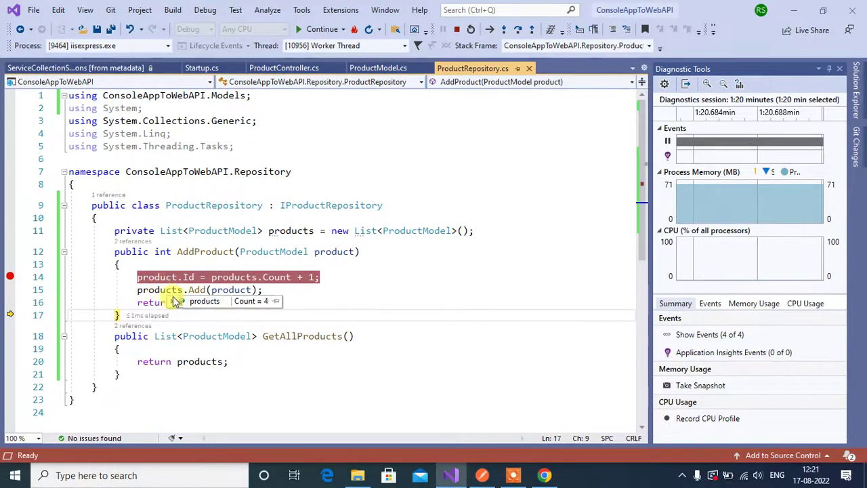
left_click(175, 300)
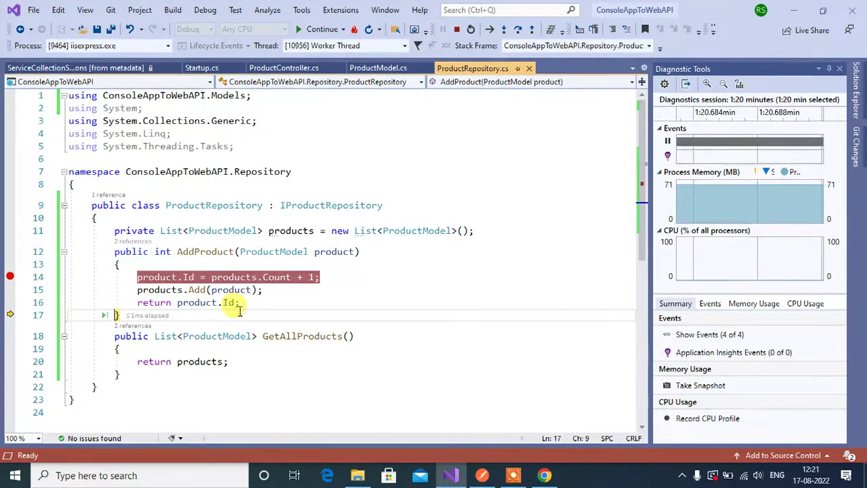
left_click(283, 68)
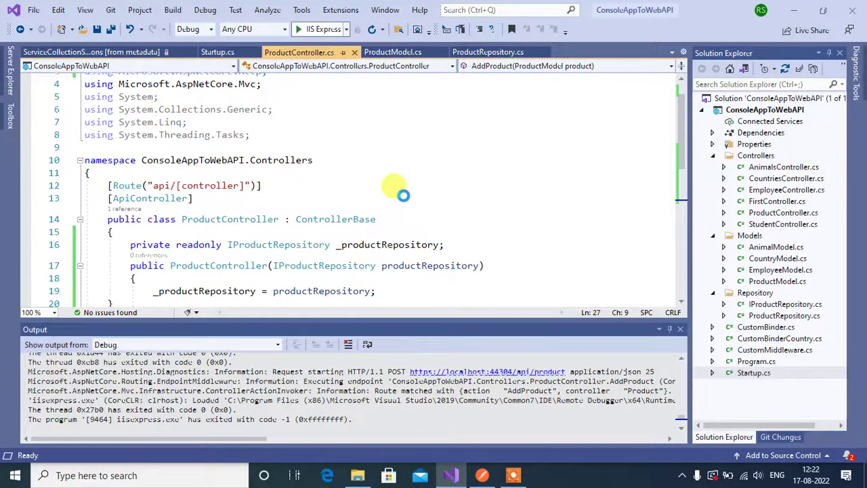
Restart the app in debug, hit the AddProduct breakpoint and see products Count = 0
left_click(480, 474)
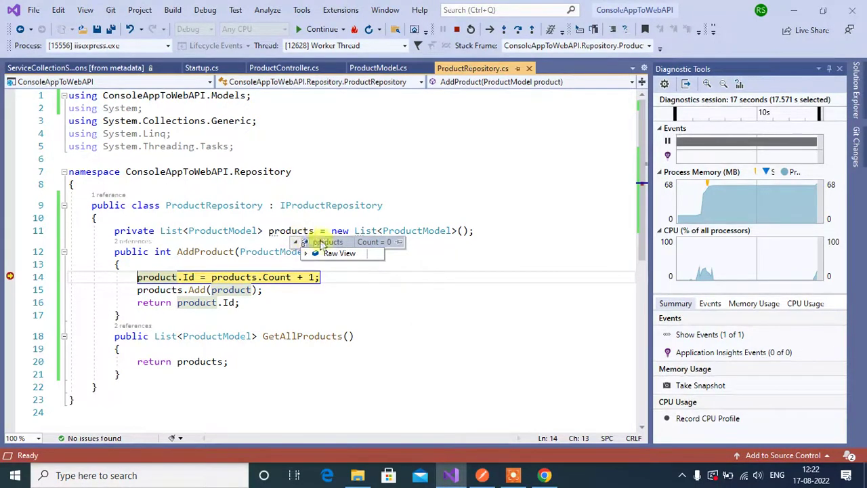
mouse_move(382, 271)
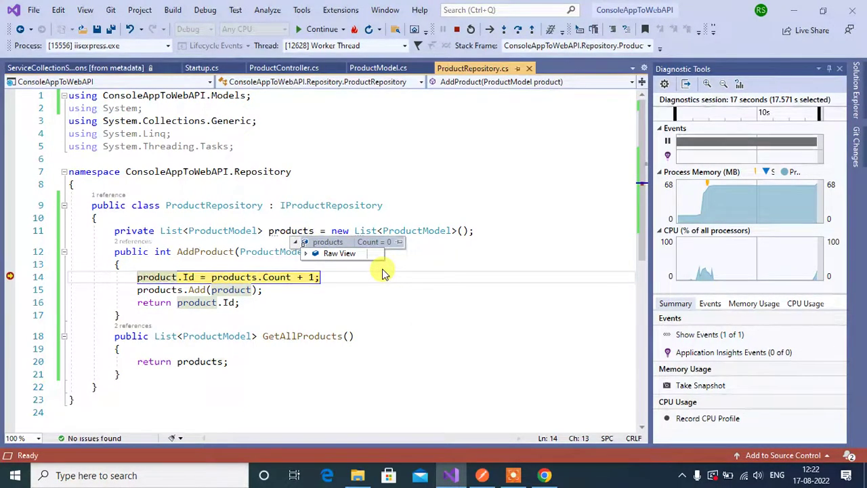